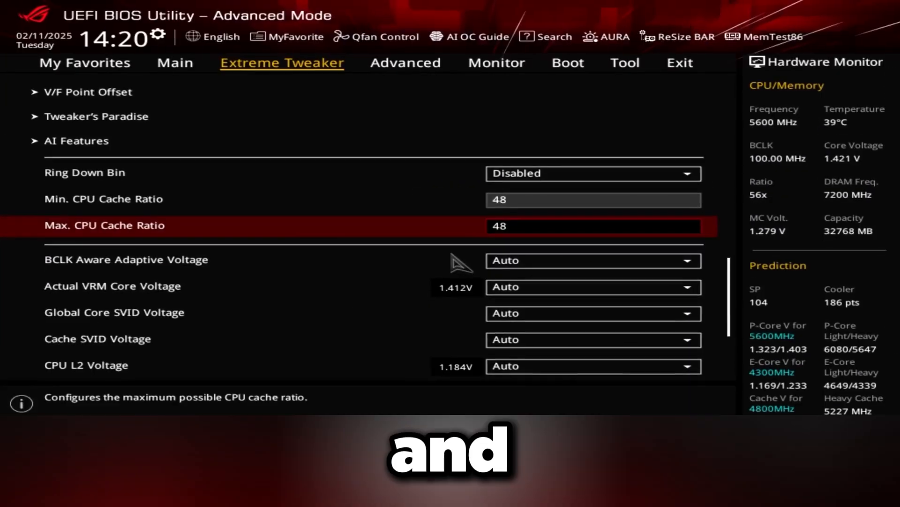
# Chart the Fortnite 'No overclocks' capture in CapFrameX's Comparison view: 798 average FPS
pyautogui.click(591, 261)
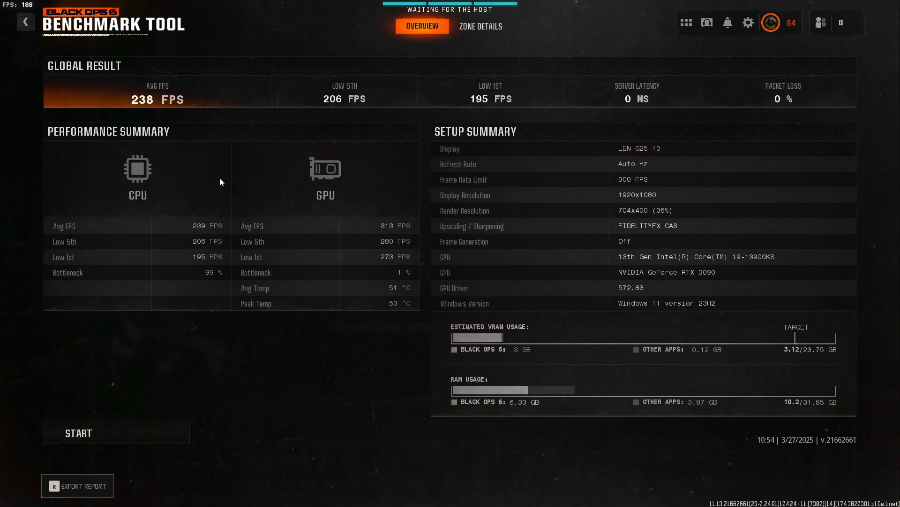
pyautogui.moveTo(201, 230)
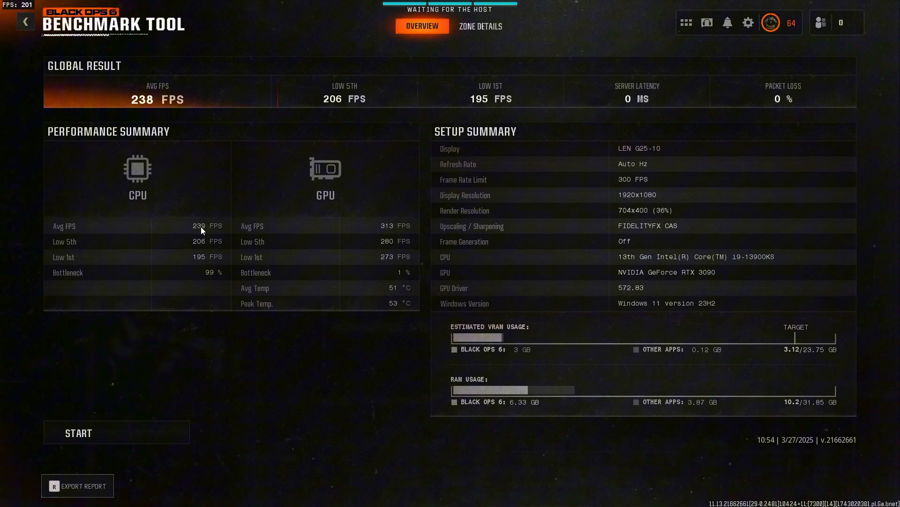
pyautogui.moveTo(200, 248)
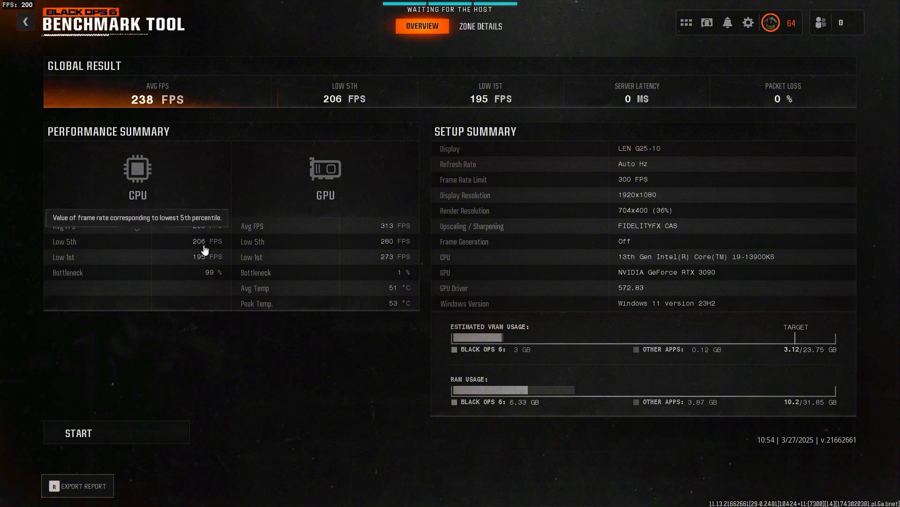
pyautogui.moveTo(201, 264)
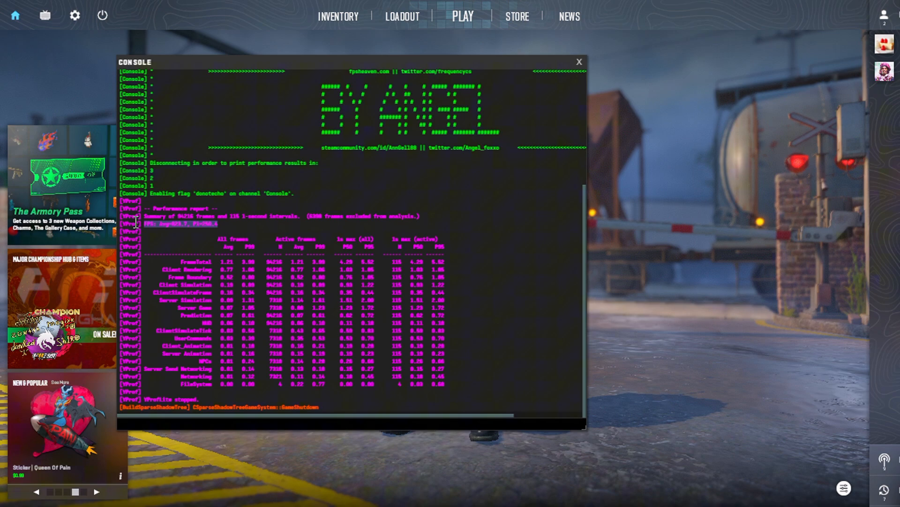
pyautogui.moveTo(45, 15)
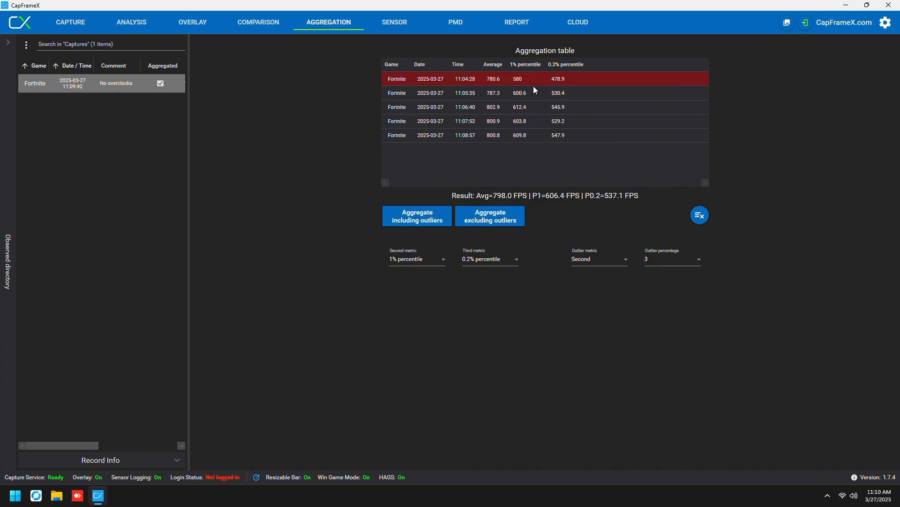
pyautogui.moveTo(467, 98)
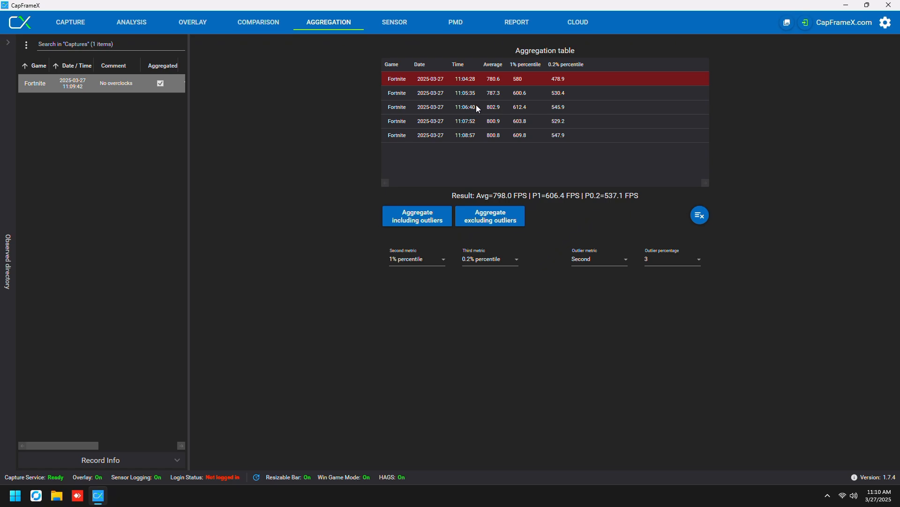
pyautogui.moveTo(474, 106)
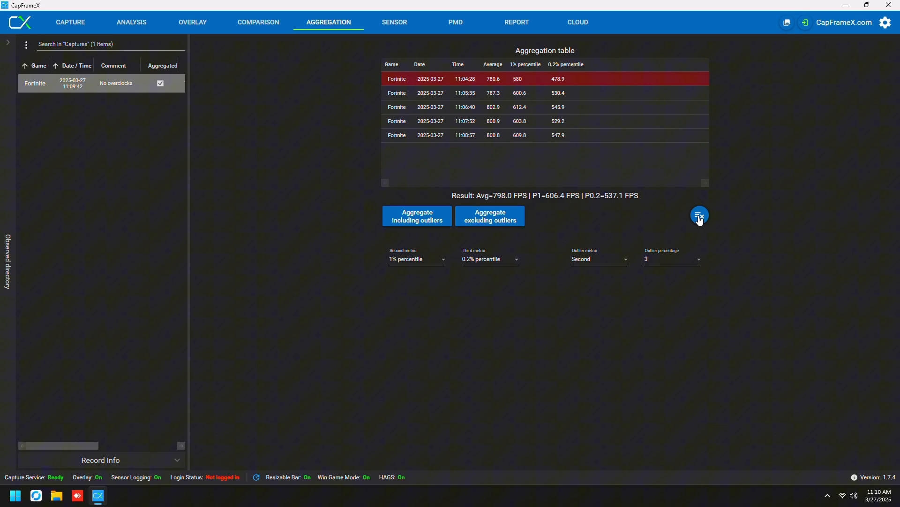
pyautogui.moveTo(699, 215)
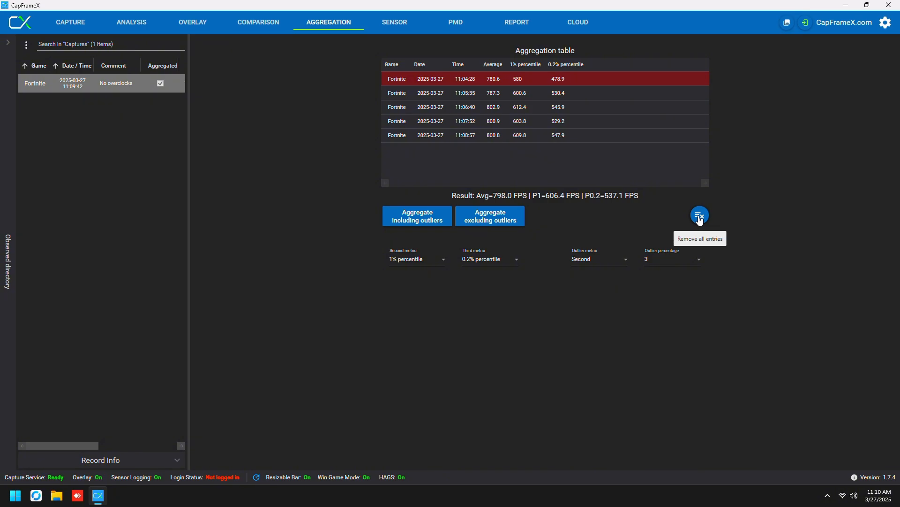
pyautogui.click(257, 22)
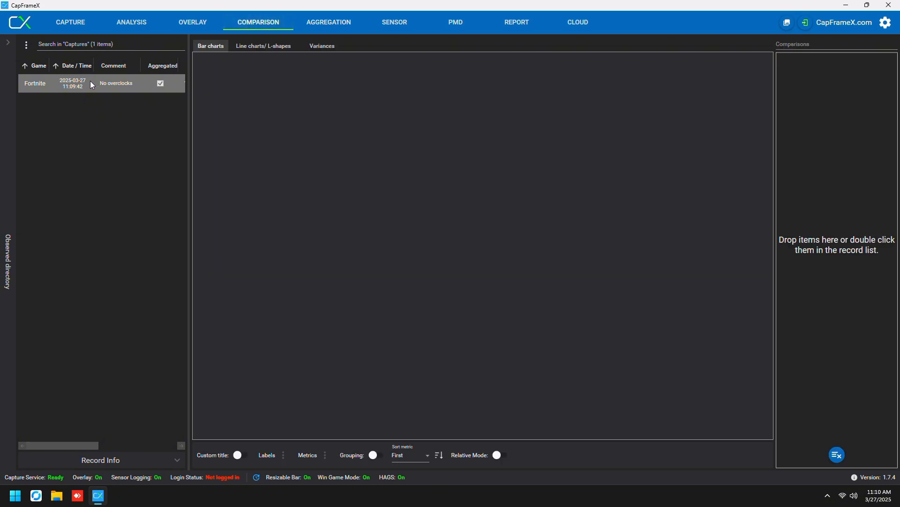
pyautogui.doubleClick(58, 84)
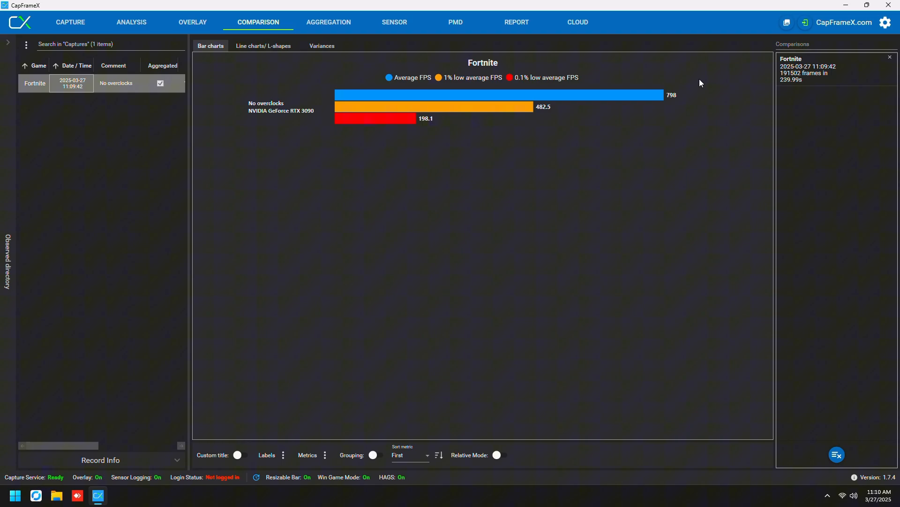
pyautogui.moveTo(539, 113)
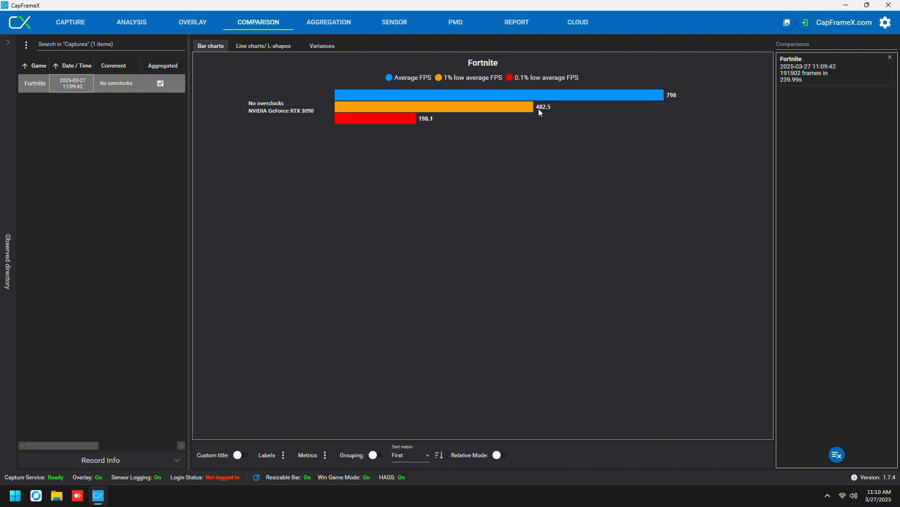
pyautogui.moveTo(547, 115)
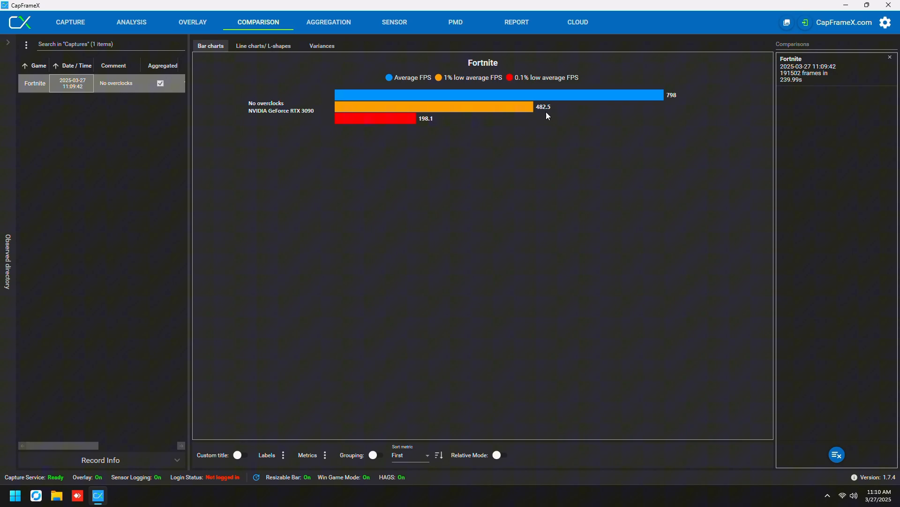
pyautogui.moveTo(307, 285)
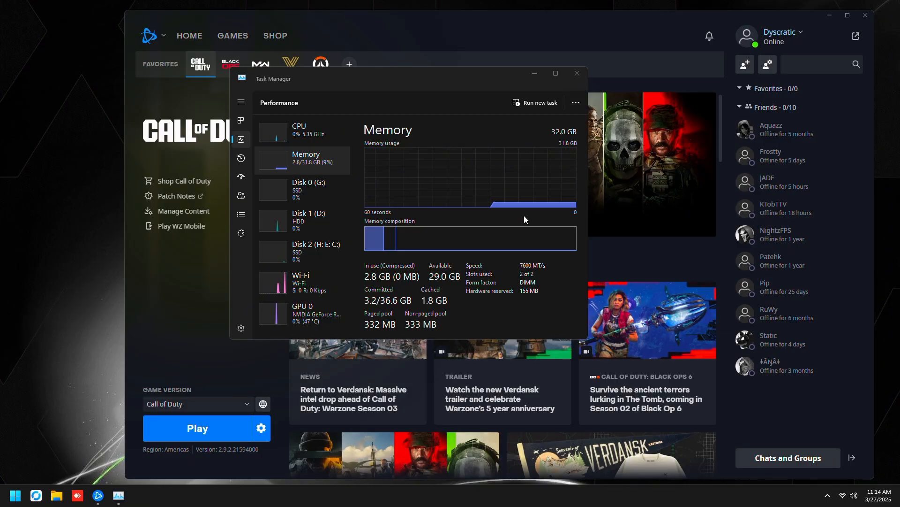
# View the i9-13900KS CPU details at 5.33 GHz, then close Task Manager
pyautogui.click(298, 129)
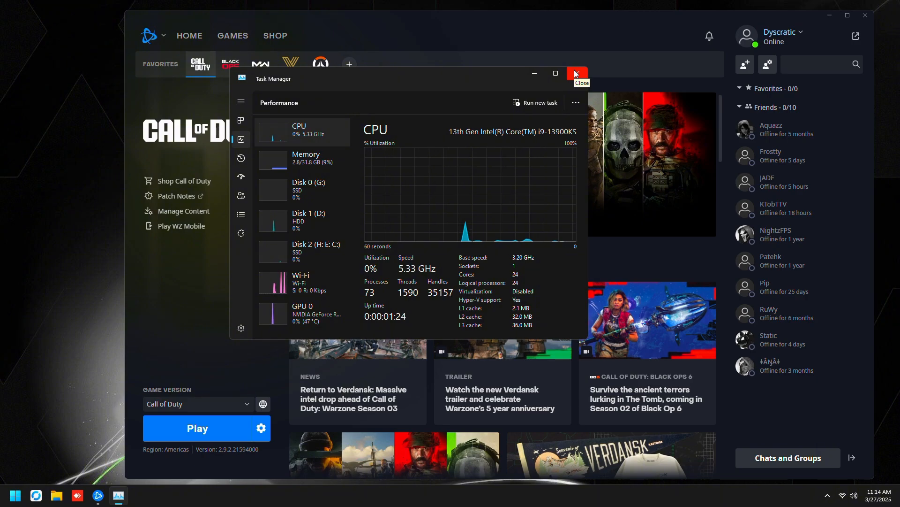
pyautogui.click(576, 74)
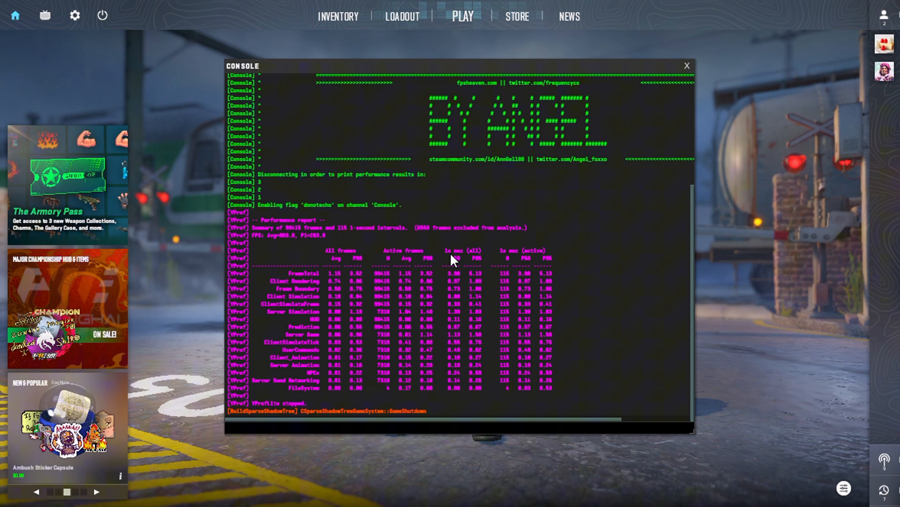
# Read the CS2 VProf benchmark report showing average and 1% low FPS
pyautogui.doubleClick(275, 235)
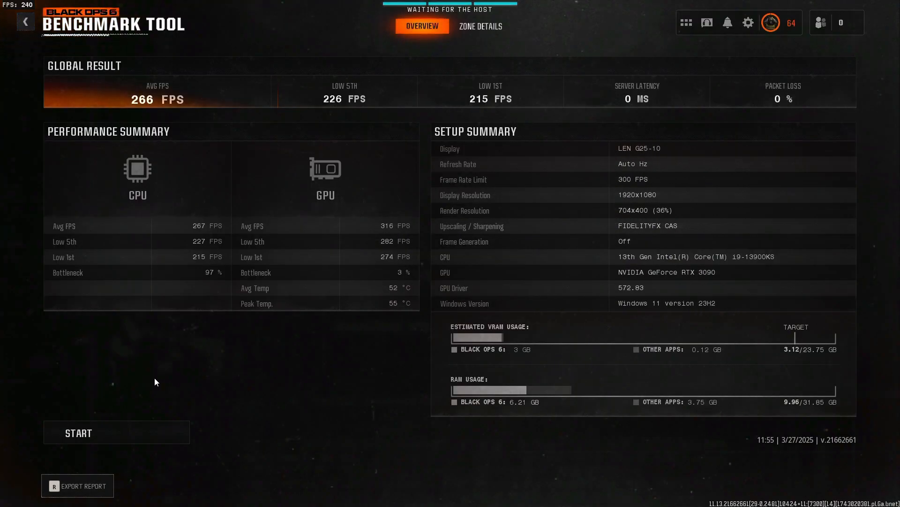
pyautogui.moveTo(195, 248)
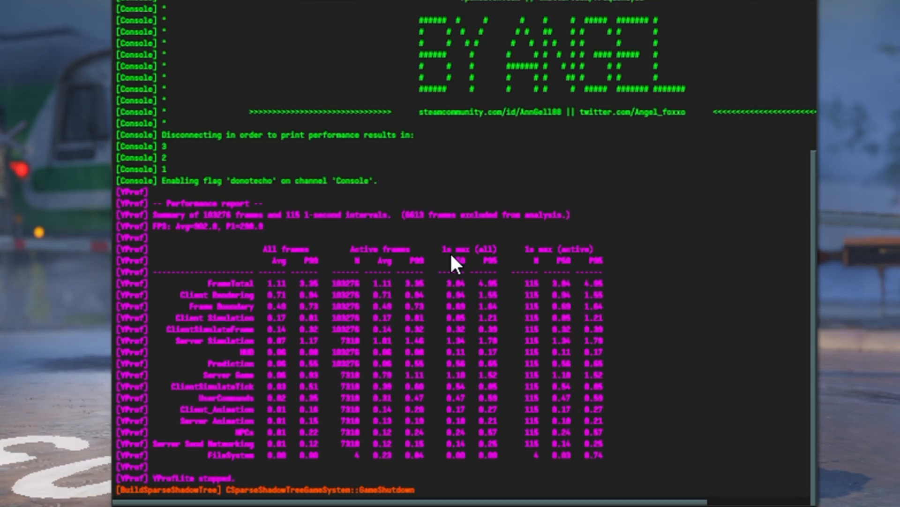
pyautogui.moveTo(236, 215)
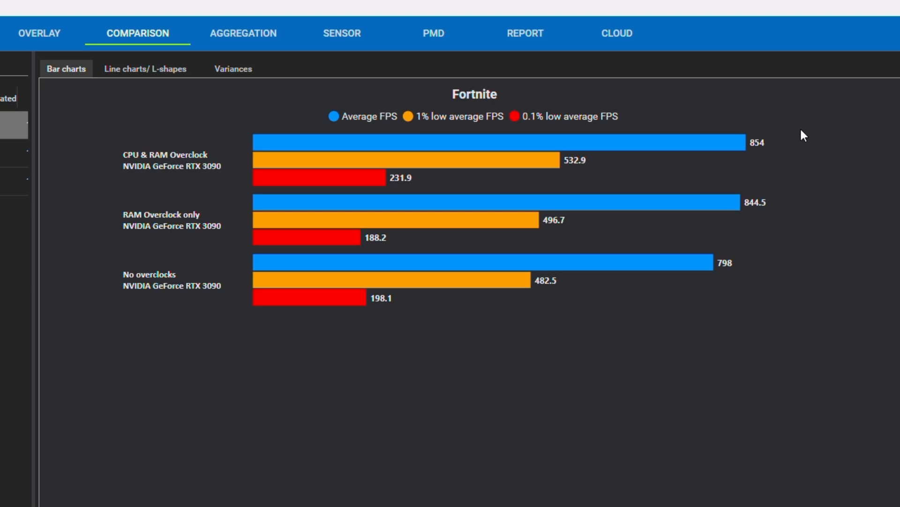
pyautogui.moveTo(871, 151)
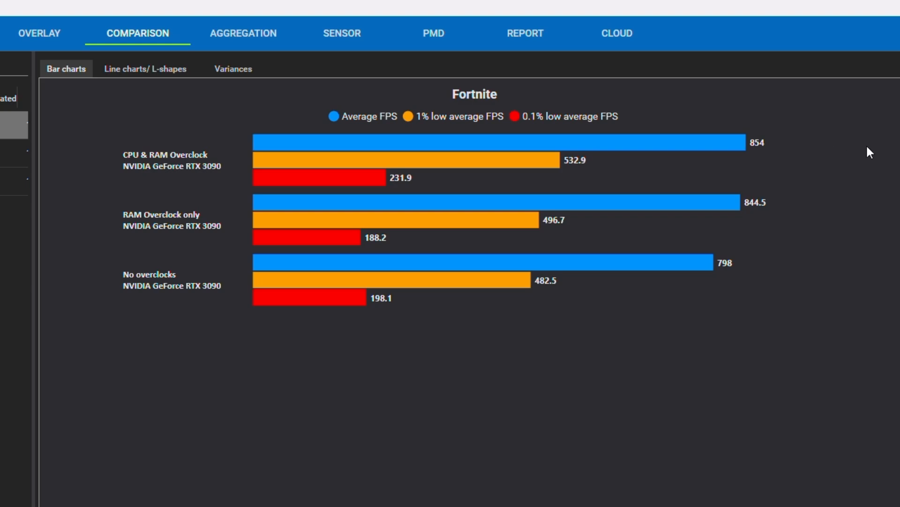
pyautogui.moveTo(580, 176)
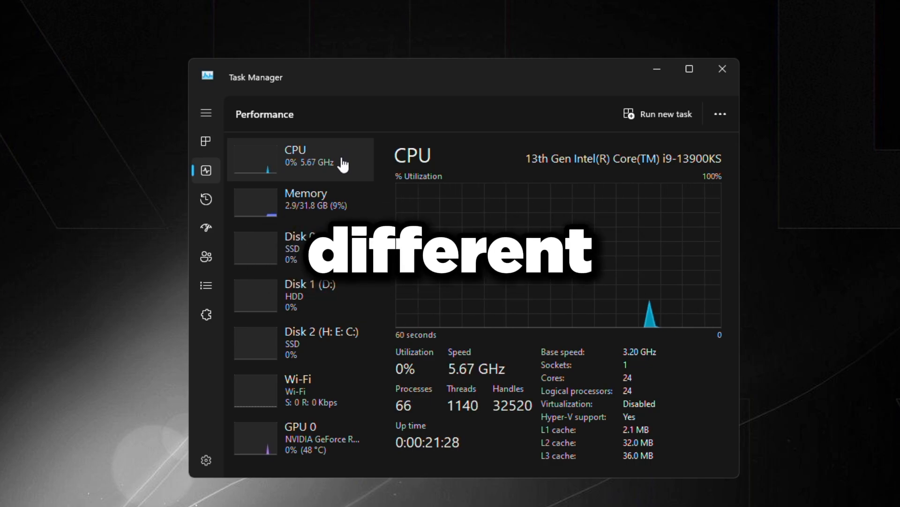
# Show Task Manager's CPU performance page reading 5.67 GHz
pyautogui.click(306, 199)
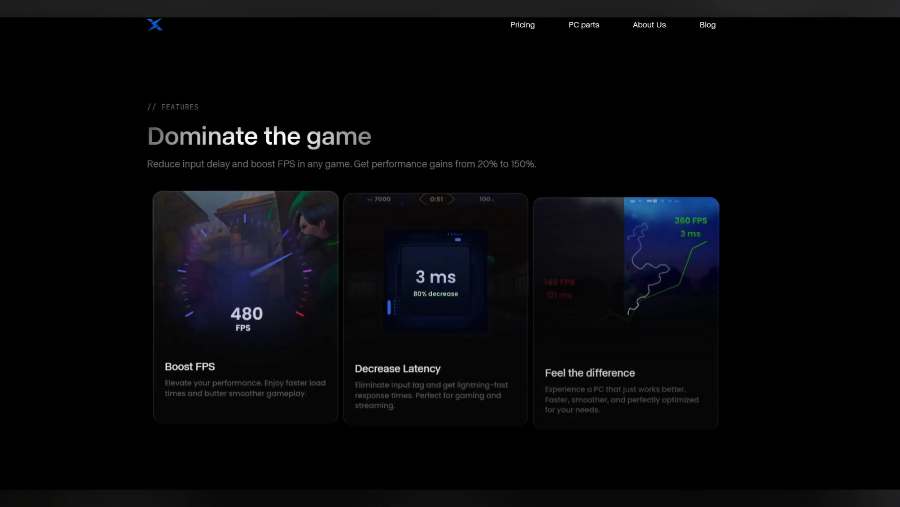
# Scroll the optimization site to the $84.99 and $249.99 pricing plans
pyautogui.scroll(-3)
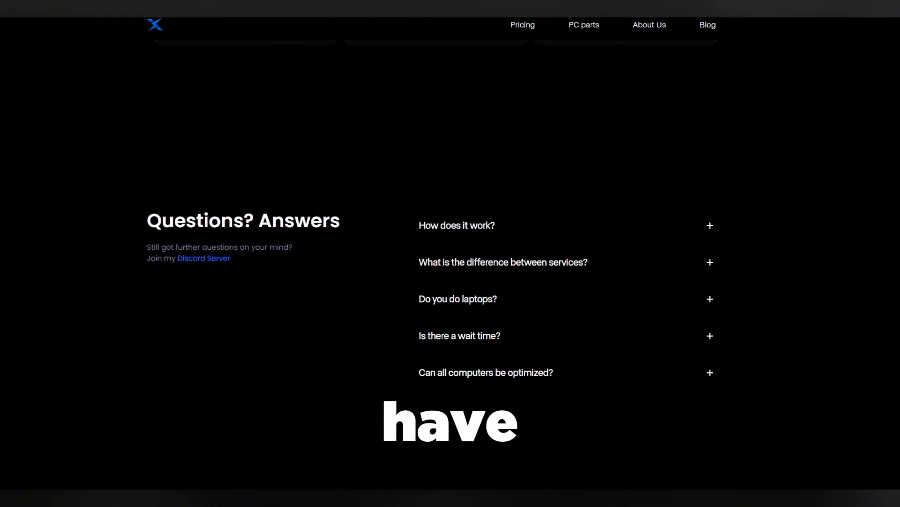
pyautogui.scroll(3)
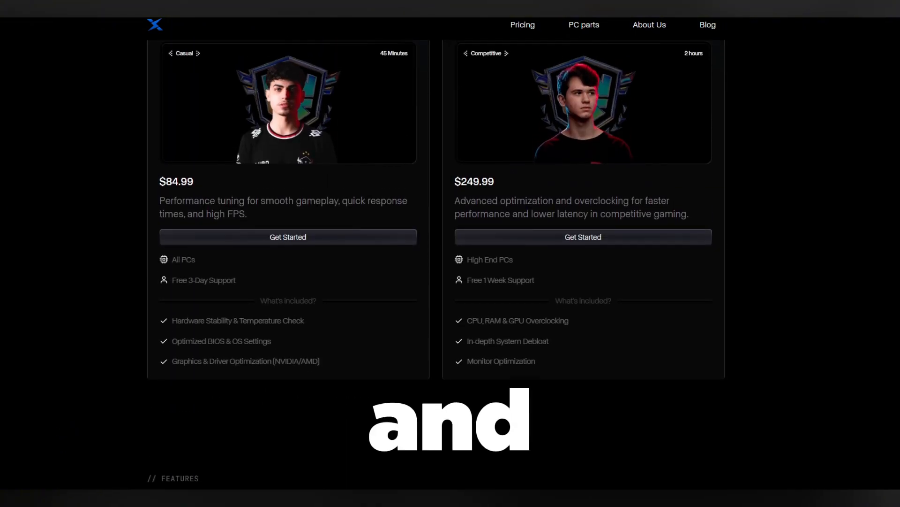